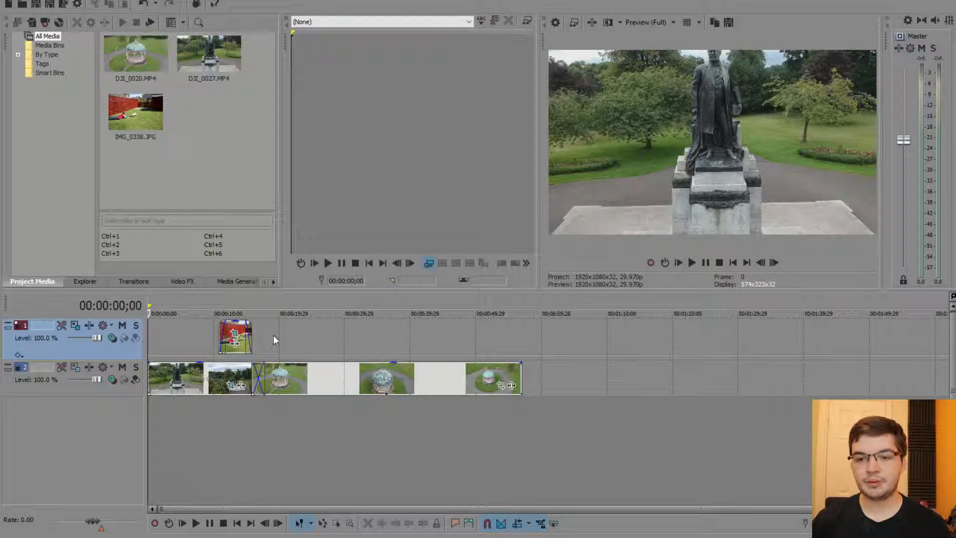
# - Place the playhead near the end of the DJI_0020 gazebo clip for the split
pyautogui.click(274, 312)
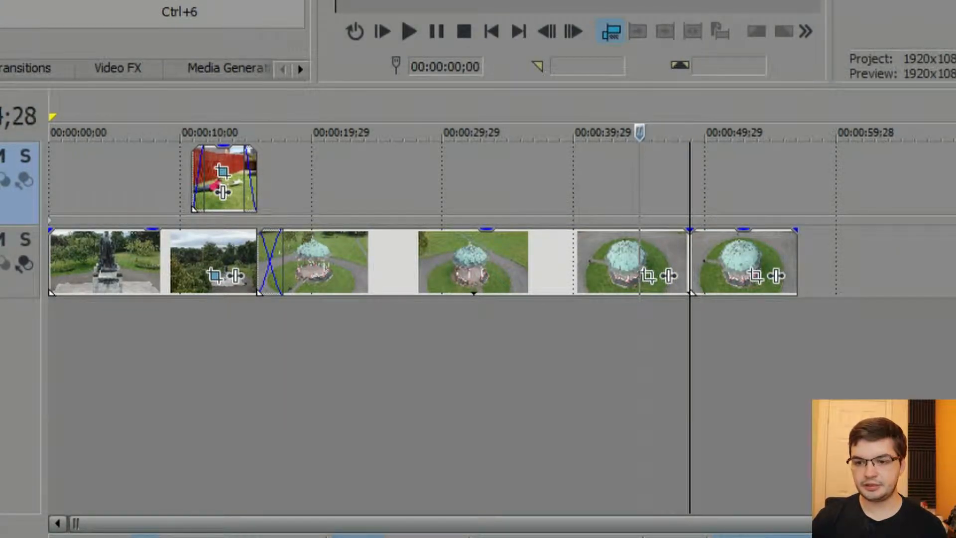
# - Set the second cut point in the gazebo clip for the middle section
pyautogui.click(350, 133)
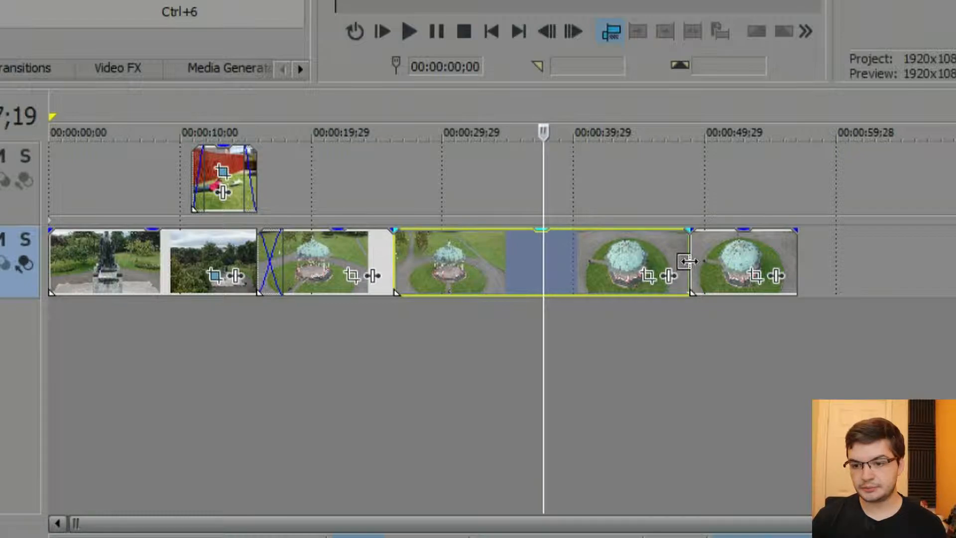
pyautogui.moveTo(682, 255)
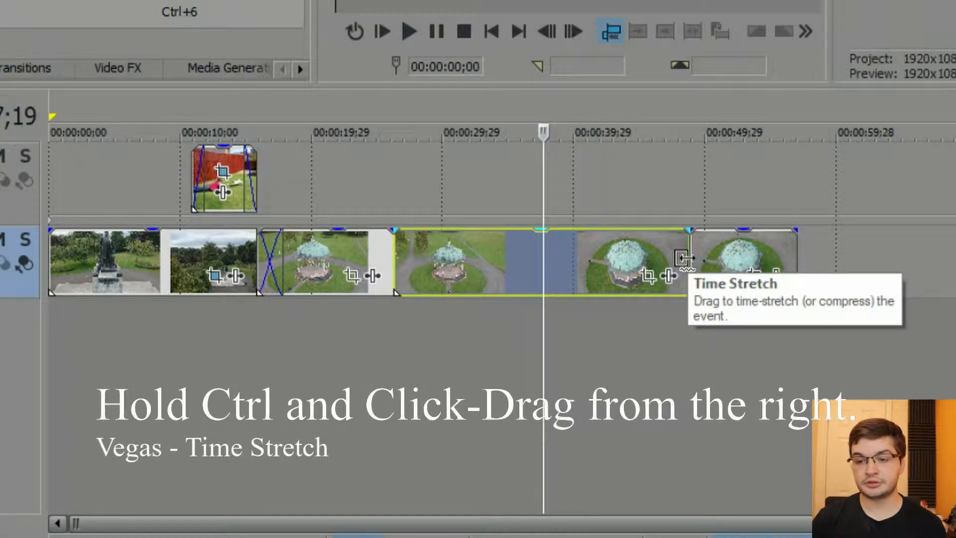
pyautogui.moveTo(765, 259)
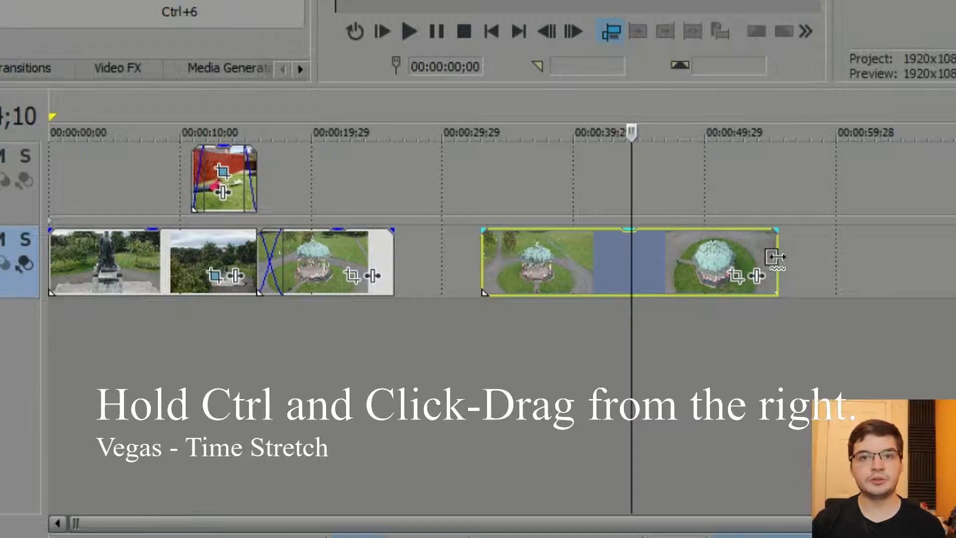
pyautogui.moveTo(774, 263)
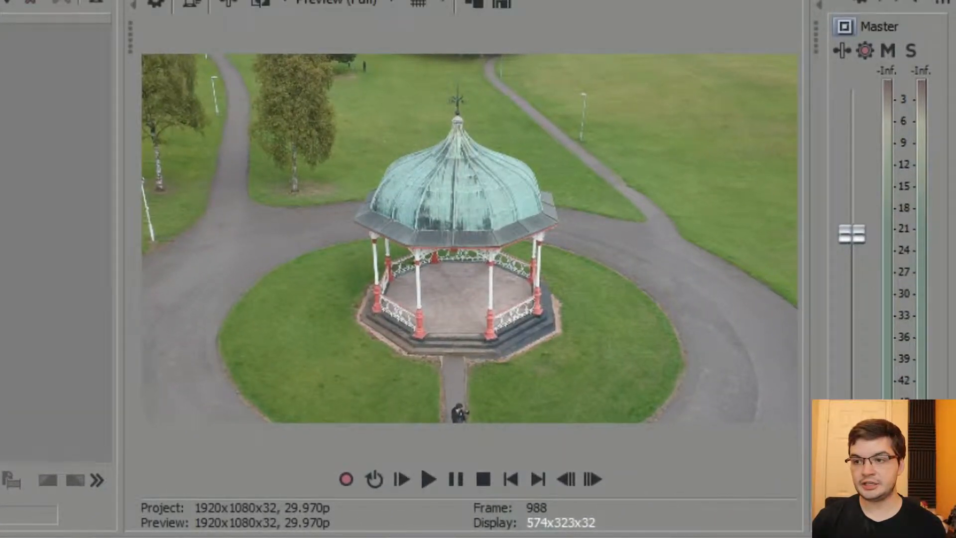
pyautogui.click(429, 479)
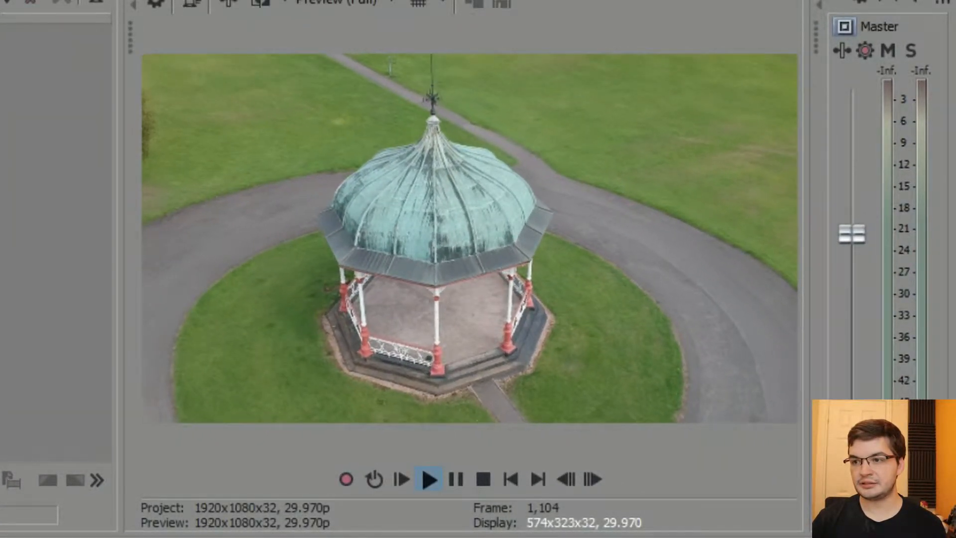
pyautogui.click(430, 479)
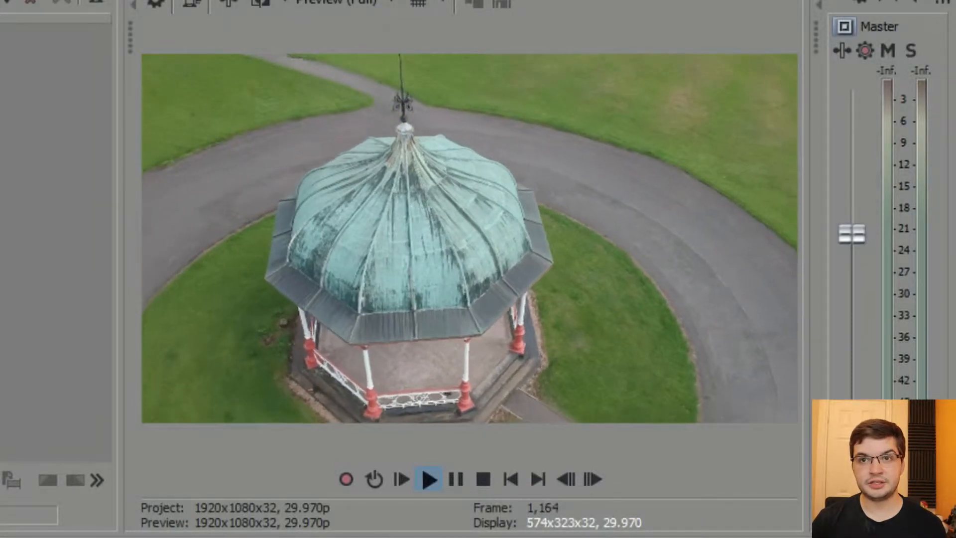
pyautogui.click(429, 478)
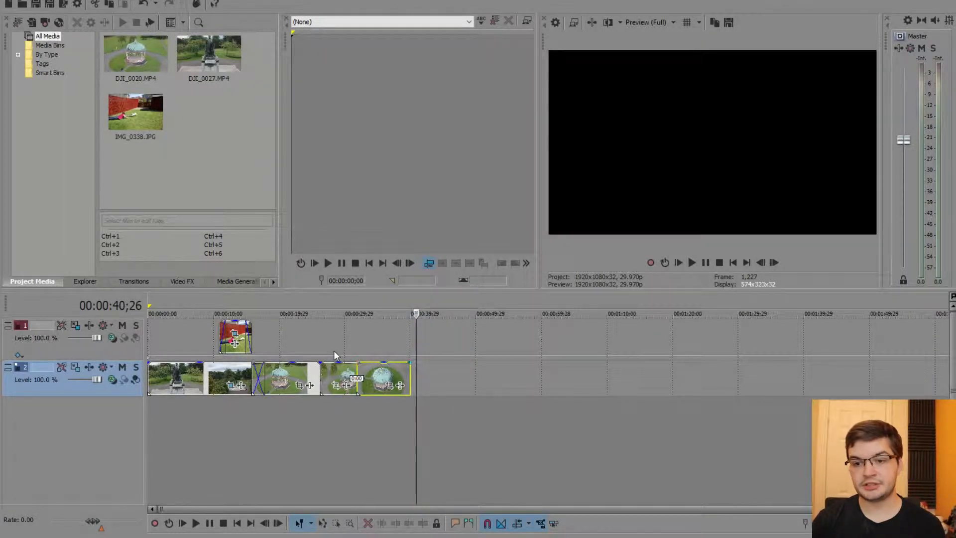
# - Switch from Vegas Pro to DaVinci Resolve's Edit page timeline
pyautogui.click(307, 313)
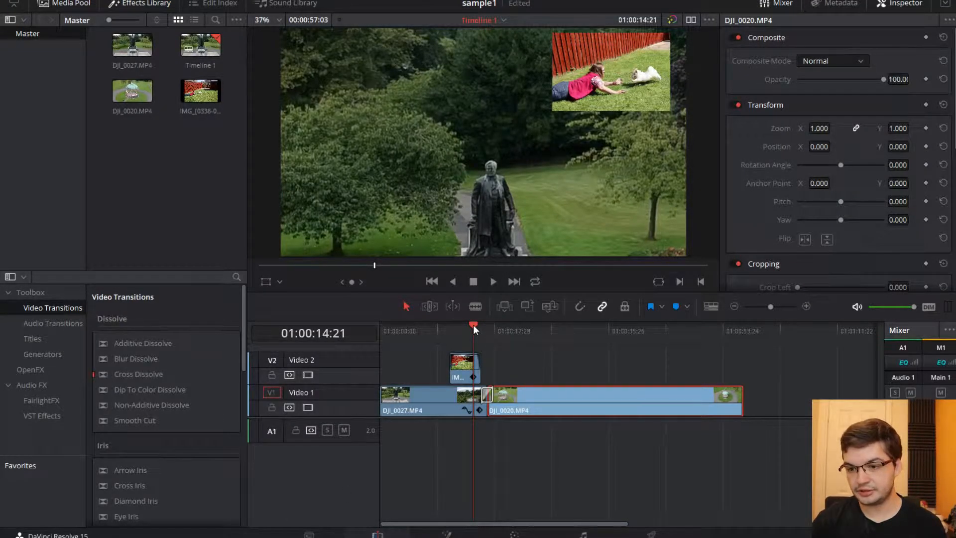
# - Blade DJI_0020.MP4 into three pieces and select the last and middle pieces to separate them
pyautogui.click(515, 325)
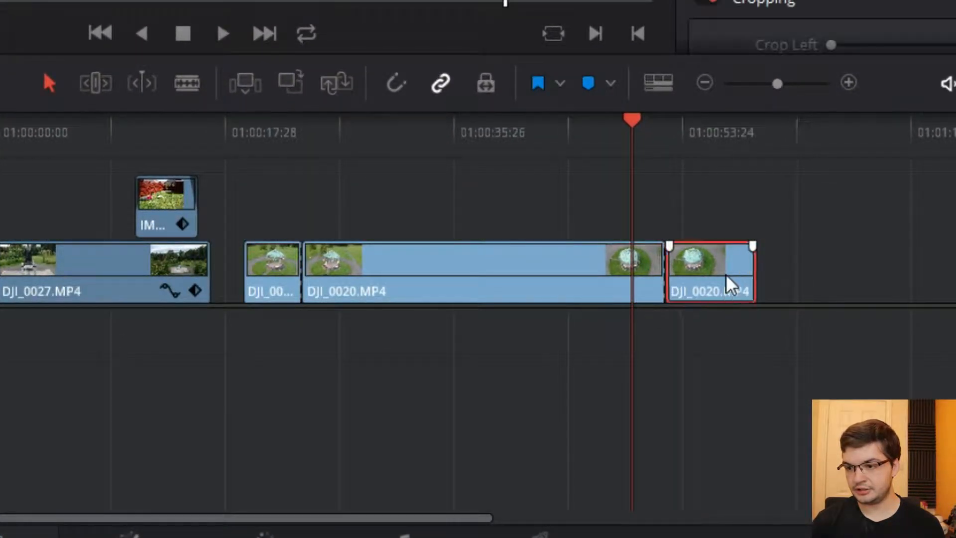
pyautogui.click(499, 271)
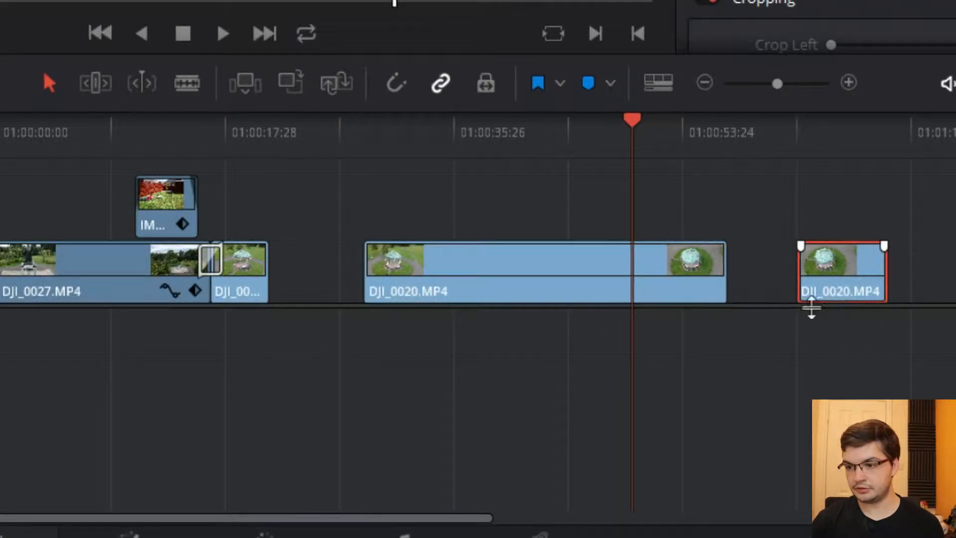
pyautogui.click(542, 271)
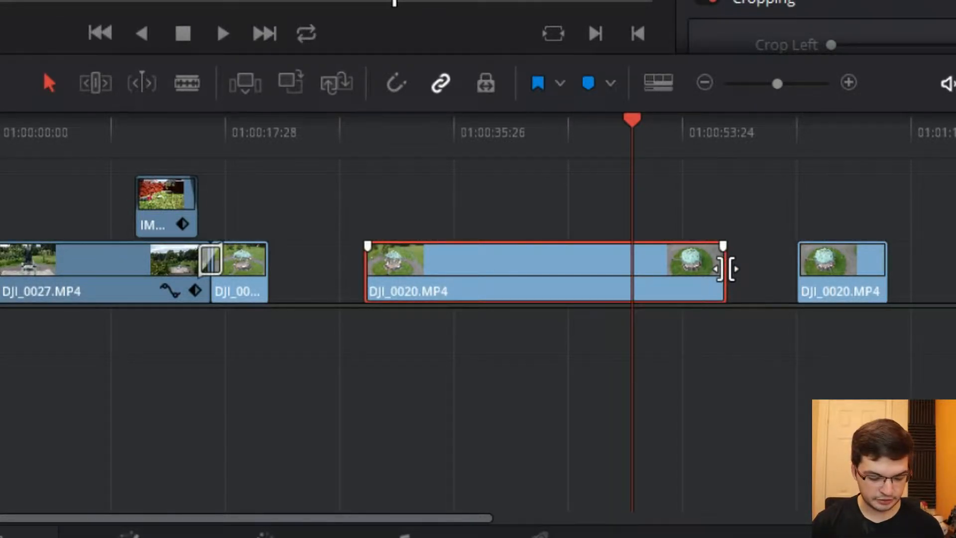
# - Retime the middle gazebo piece faster with Ctrl+R, then move the playhead to its start
pyautogui.press('ctrl+r')
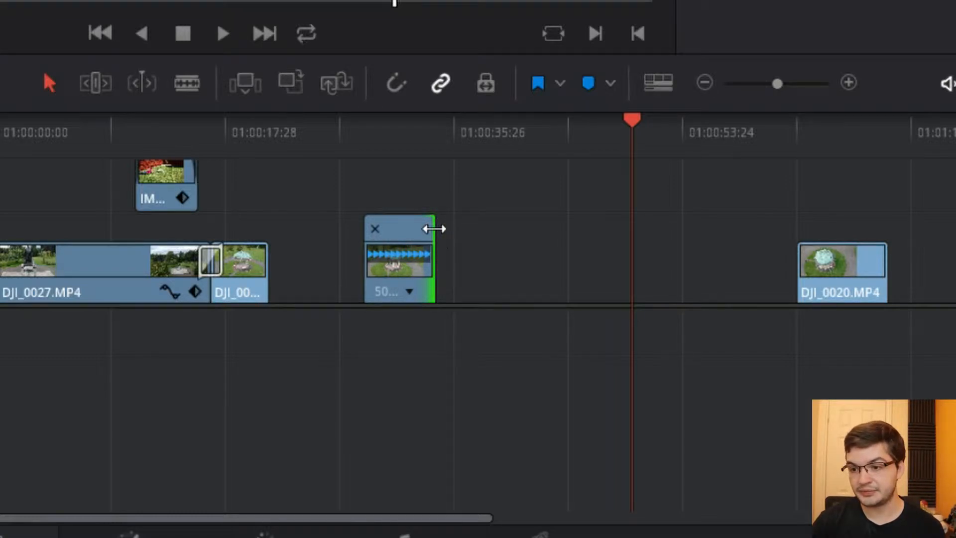
pyautogui.click(358, 120)
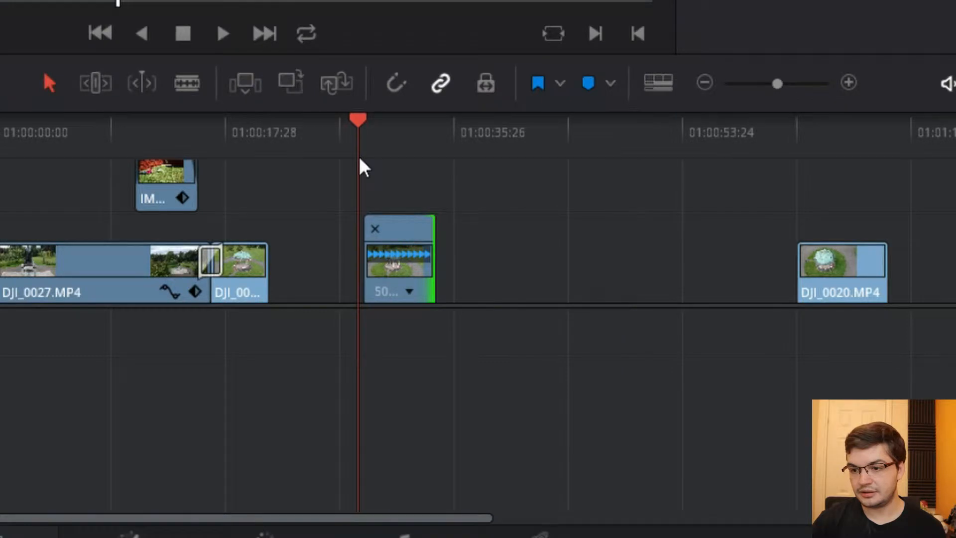
pyautogui.moveTo(472, 243)
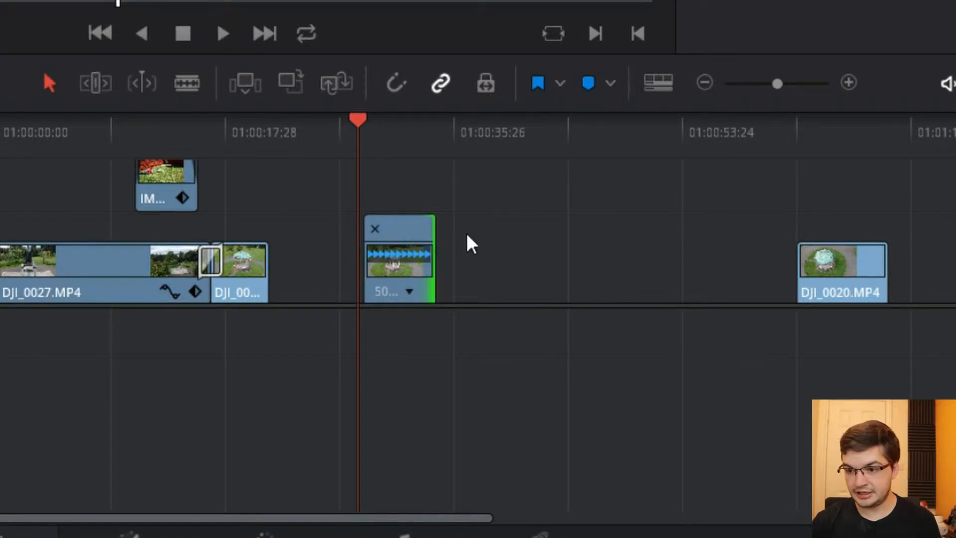